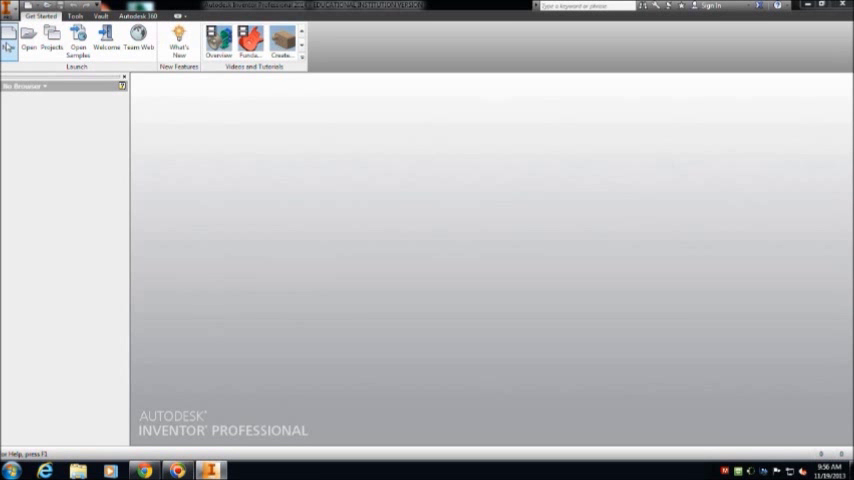
# - Create a new part from the English Standard (in).ipt template
pyautogui.click(28, 42)
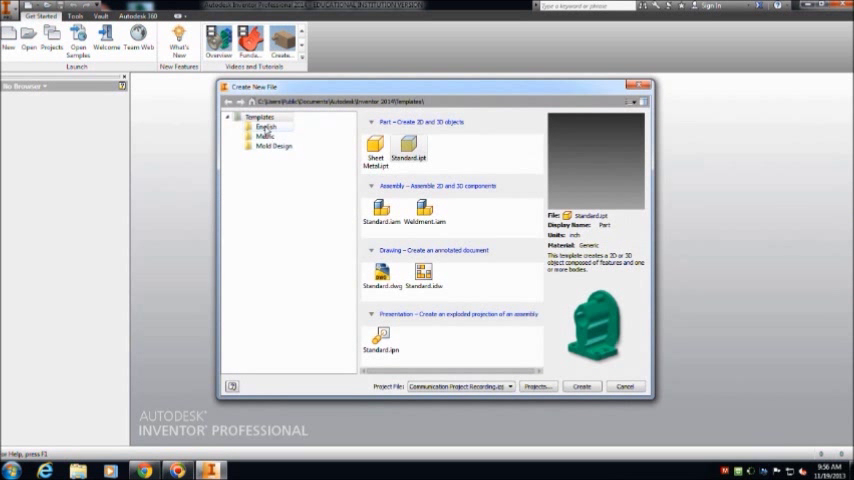
pyautogui.click(266, 126)
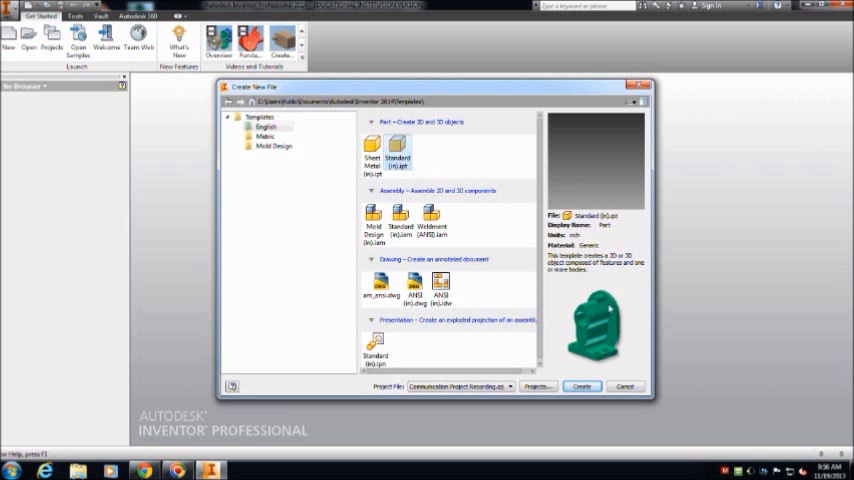
pyautogui.click(581, 386)
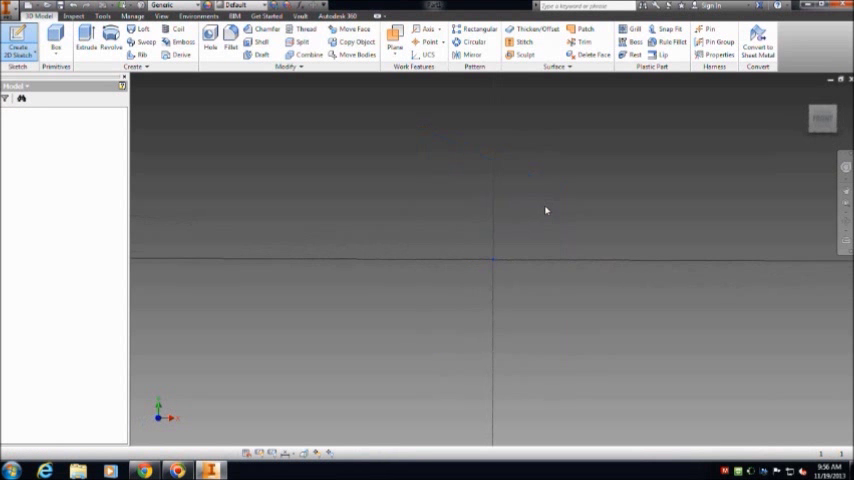
# - Start a 2D sketch for the 16.000 in diameter outline circle
pyautogui.click(32, 33)
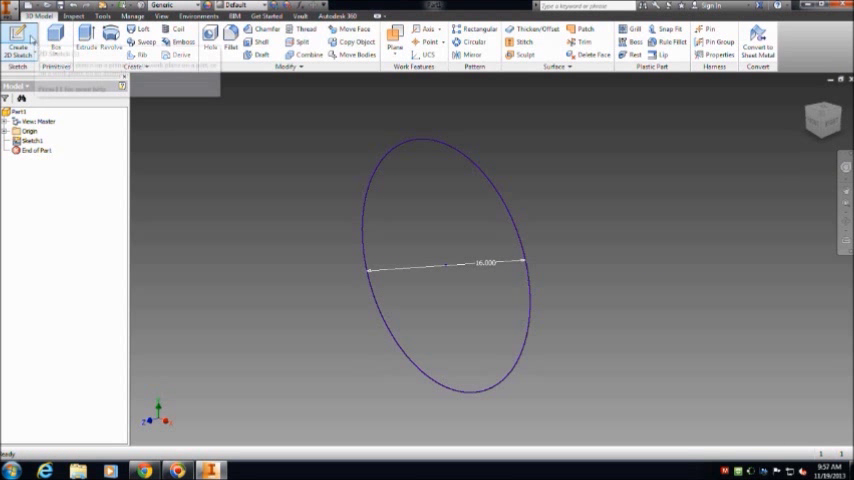
# - Extrude the 16-inch circle profile into a solid disc
pyautogui.click(85, 35)
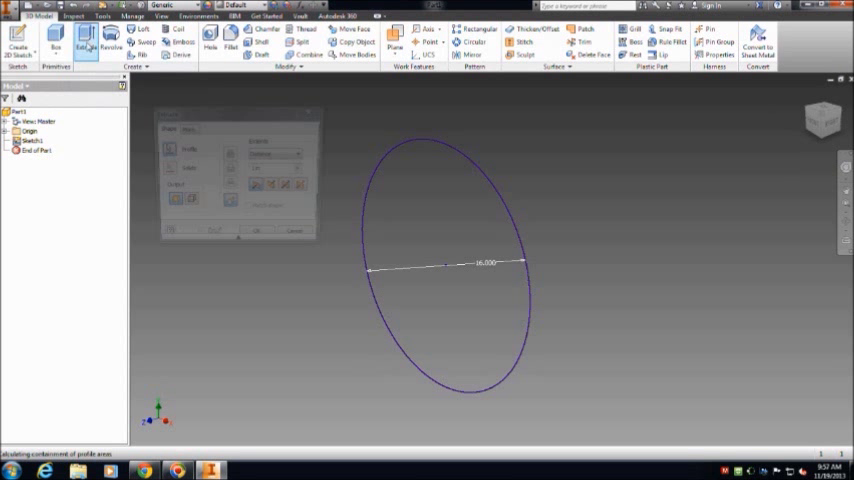
pyautogui.click(85, 37)
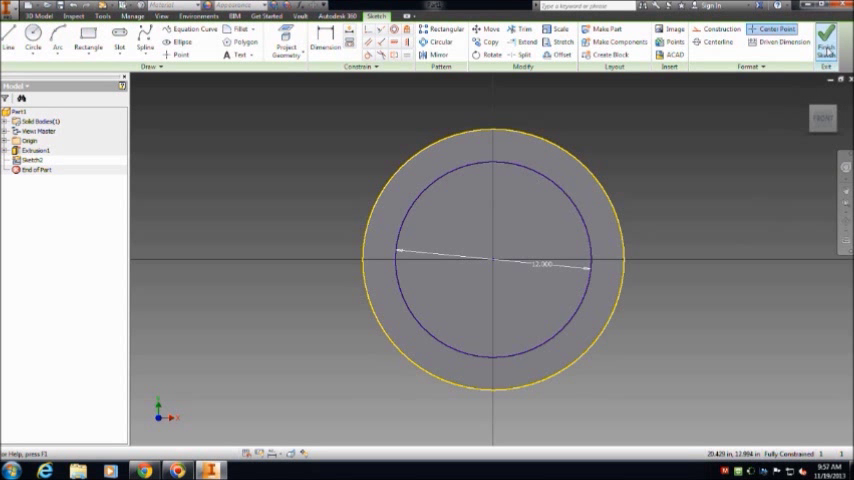
# - Finish the sketch containing the 12.000 in face circle
pyautogui.click(826, 38)
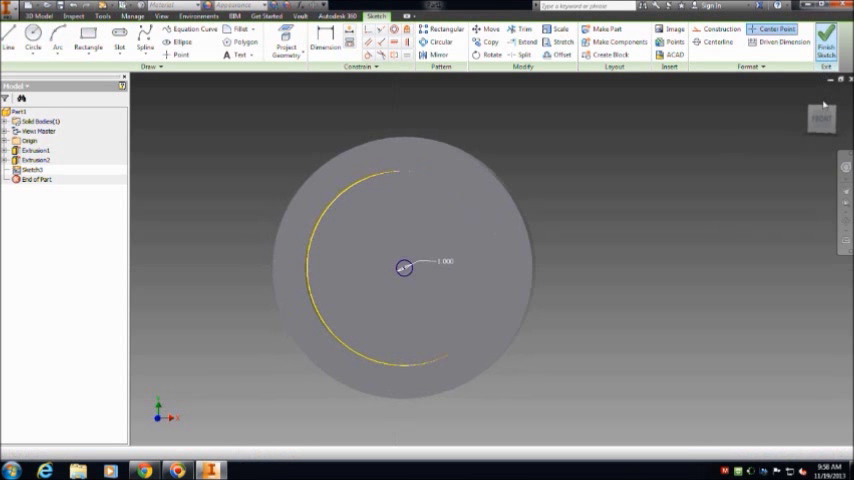
# - Finish the sketch with the 1.000 in centre circle
pyautogui.click(827, 35)
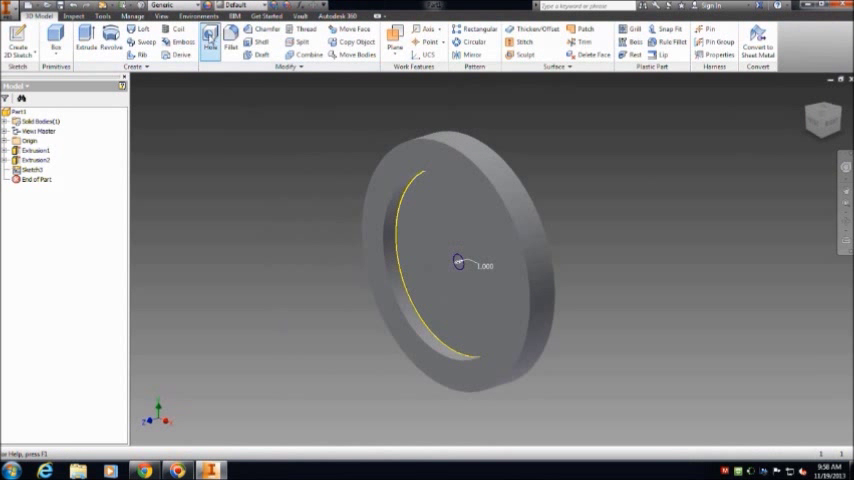
# - Add a Through All hole at the disc's centre point
pyautogui.click(209, 40)
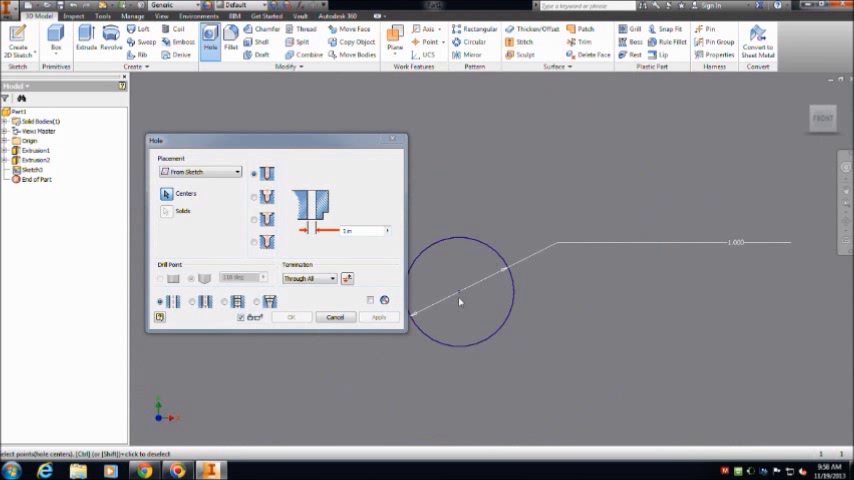
pyautogui.click(460, 293)
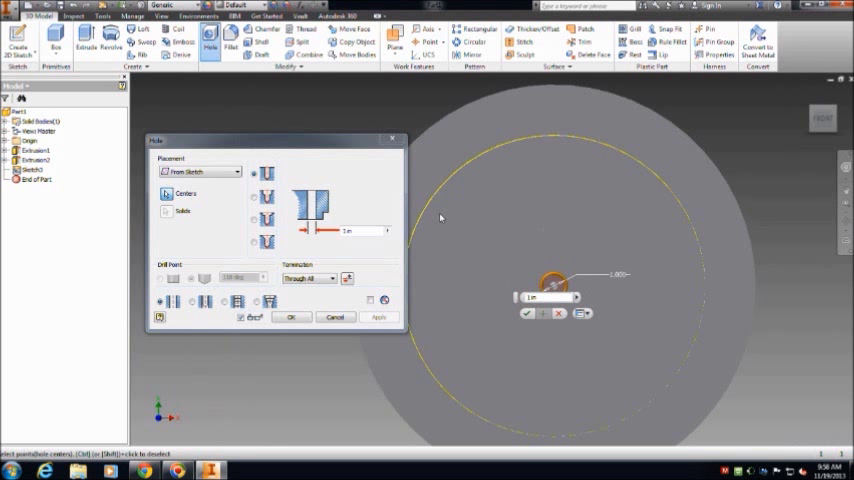
pyautogui.click(290, 317)
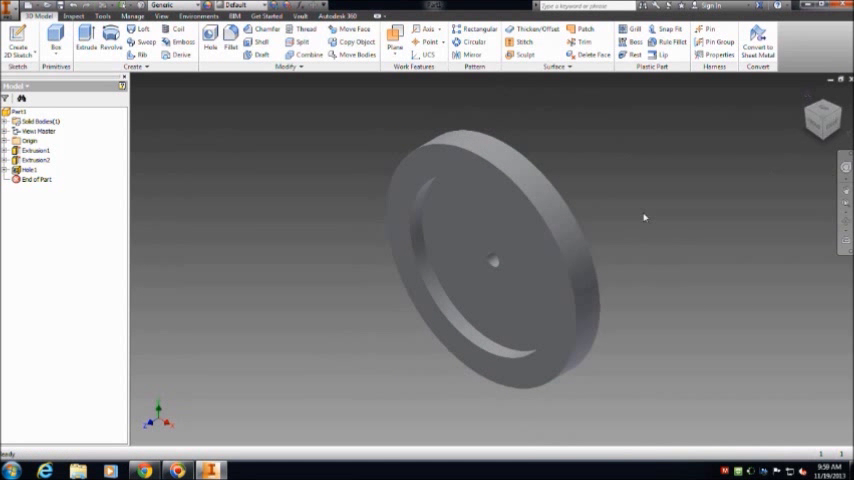
pyautogui.click(487, 281)
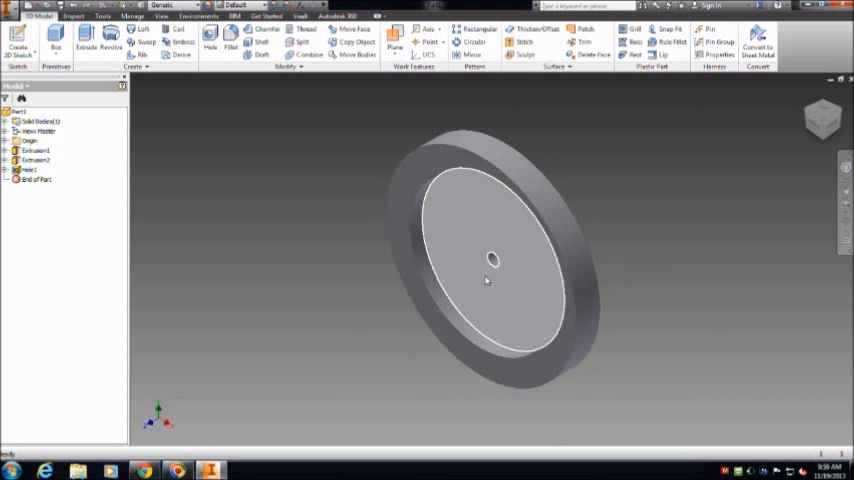